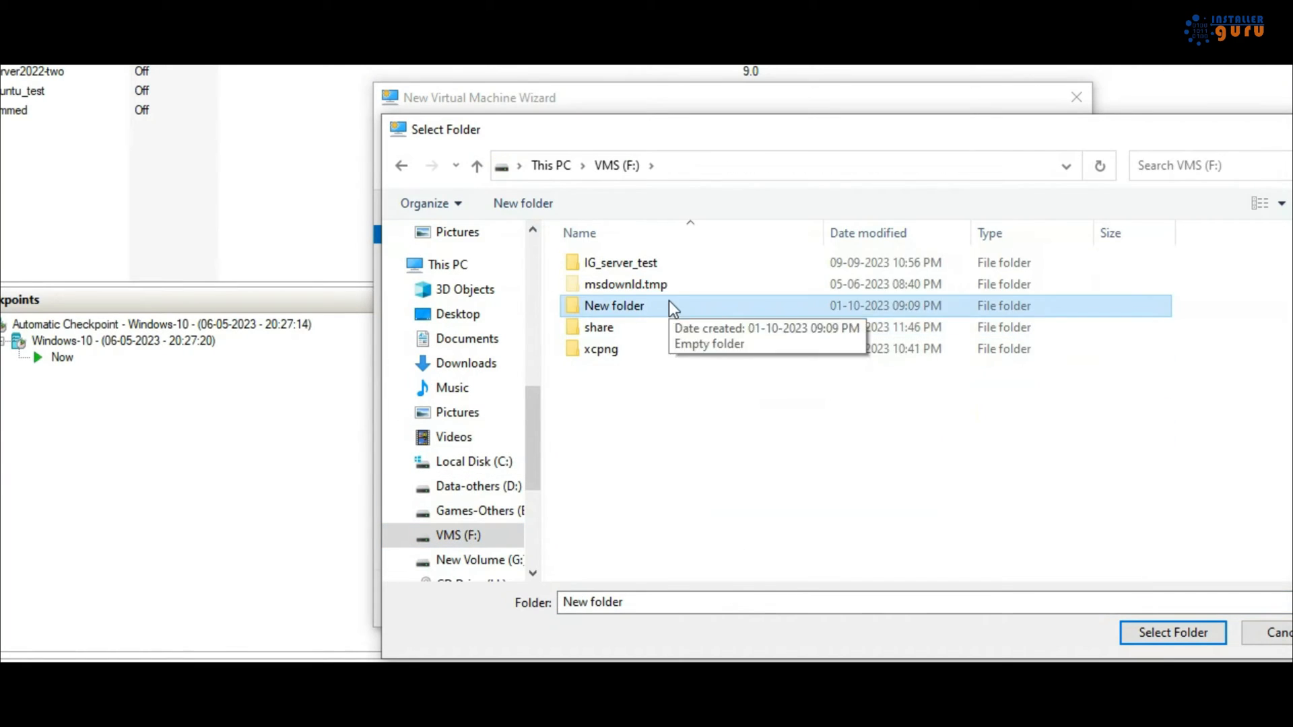
# Store the Windows10_RDP VM in the rdp_windows folder and advance the wizard
pyautogui.click(1172, 633)
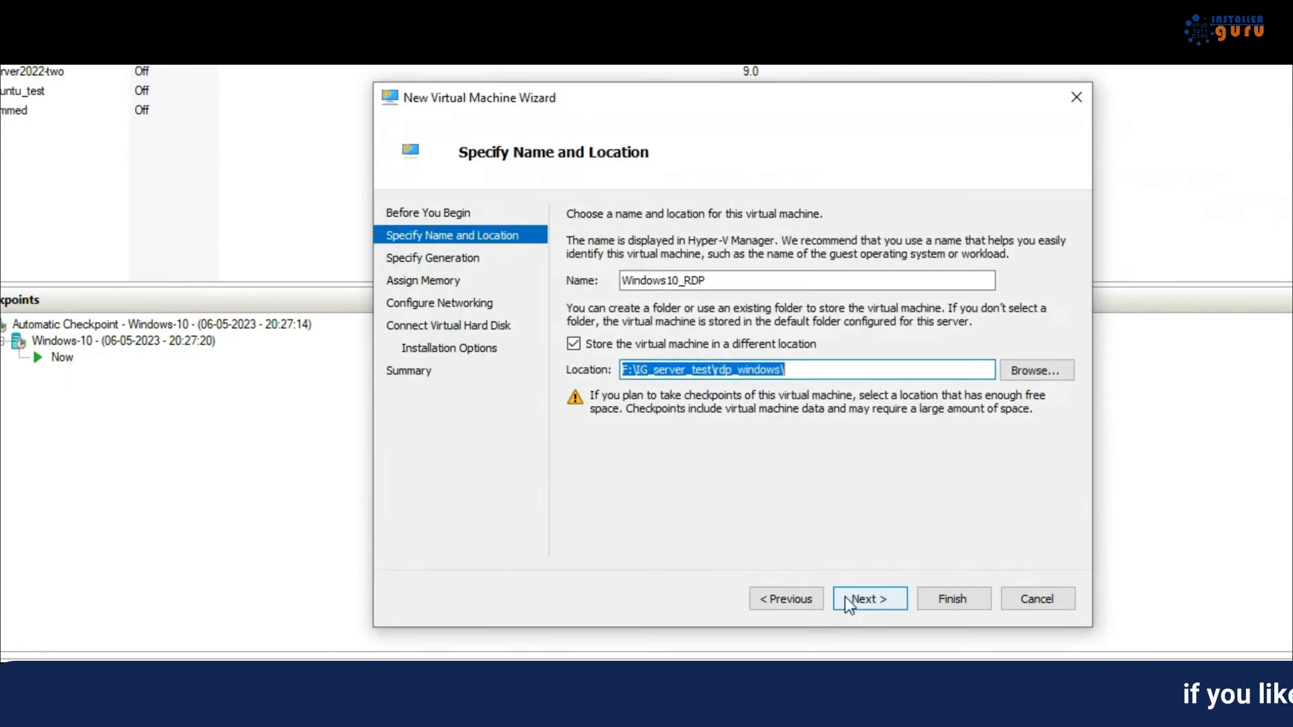
pyautogui.click(1036, 370)
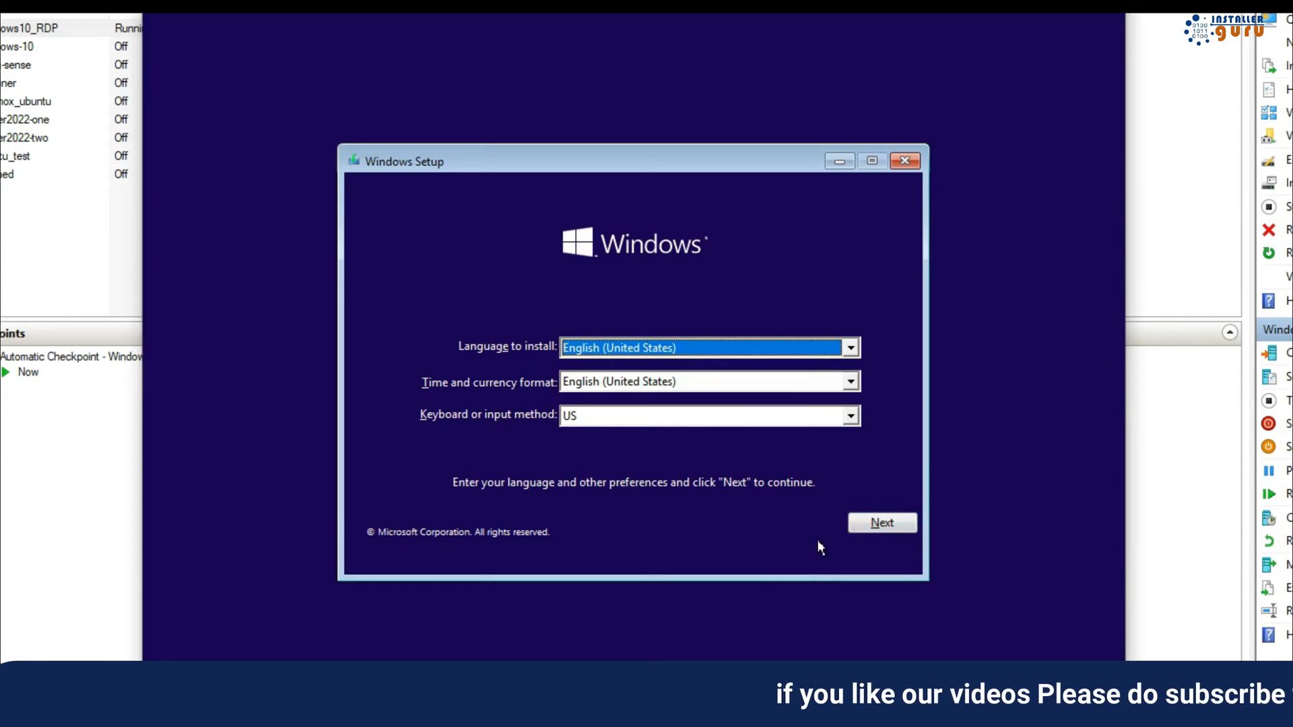
# Install Windows 10 Pro with English (United States) settings and start entering the account name
pyautogui.click(881, 522)
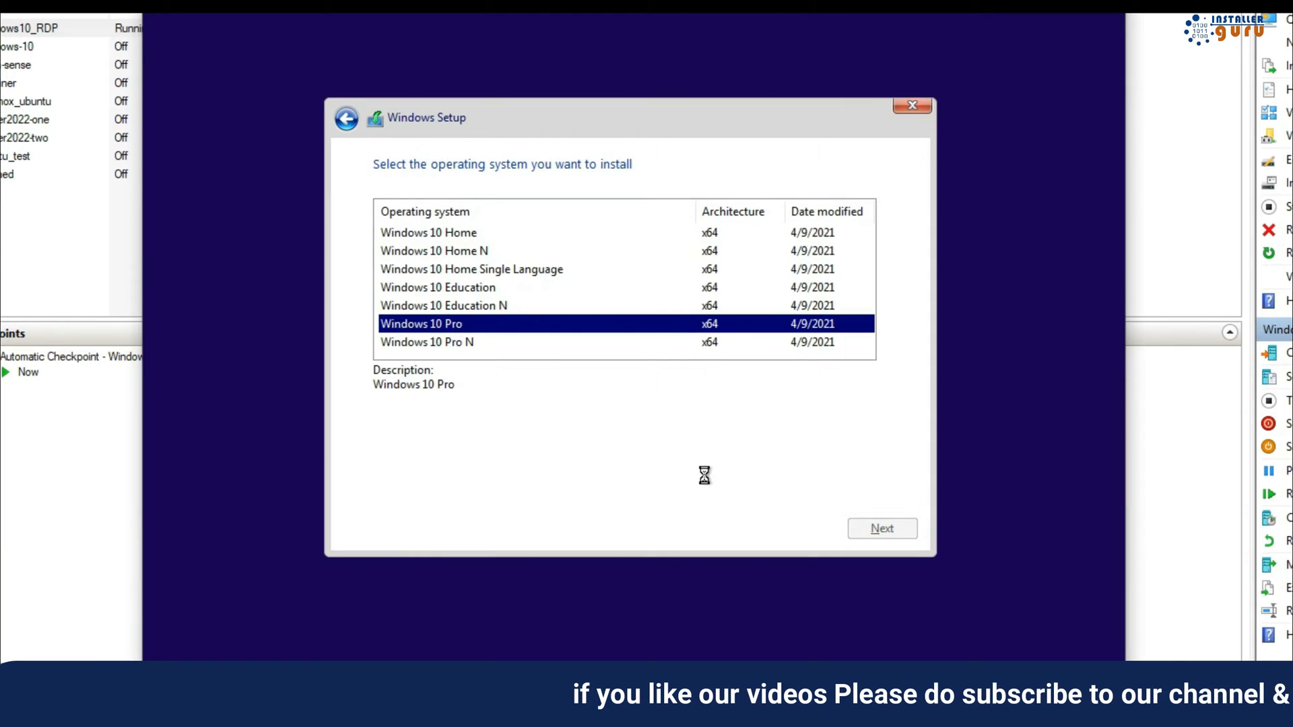
pyautogui.click(882, 527)
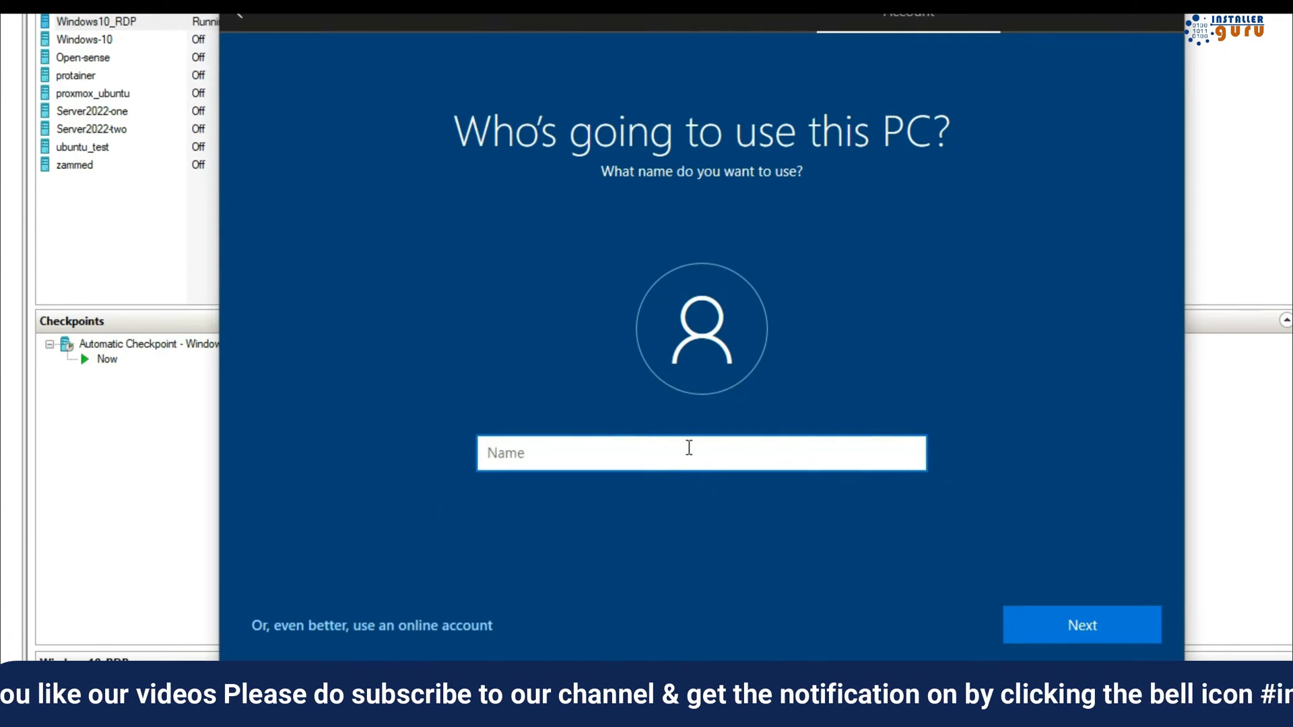
pyautogui.click(1081, 625)
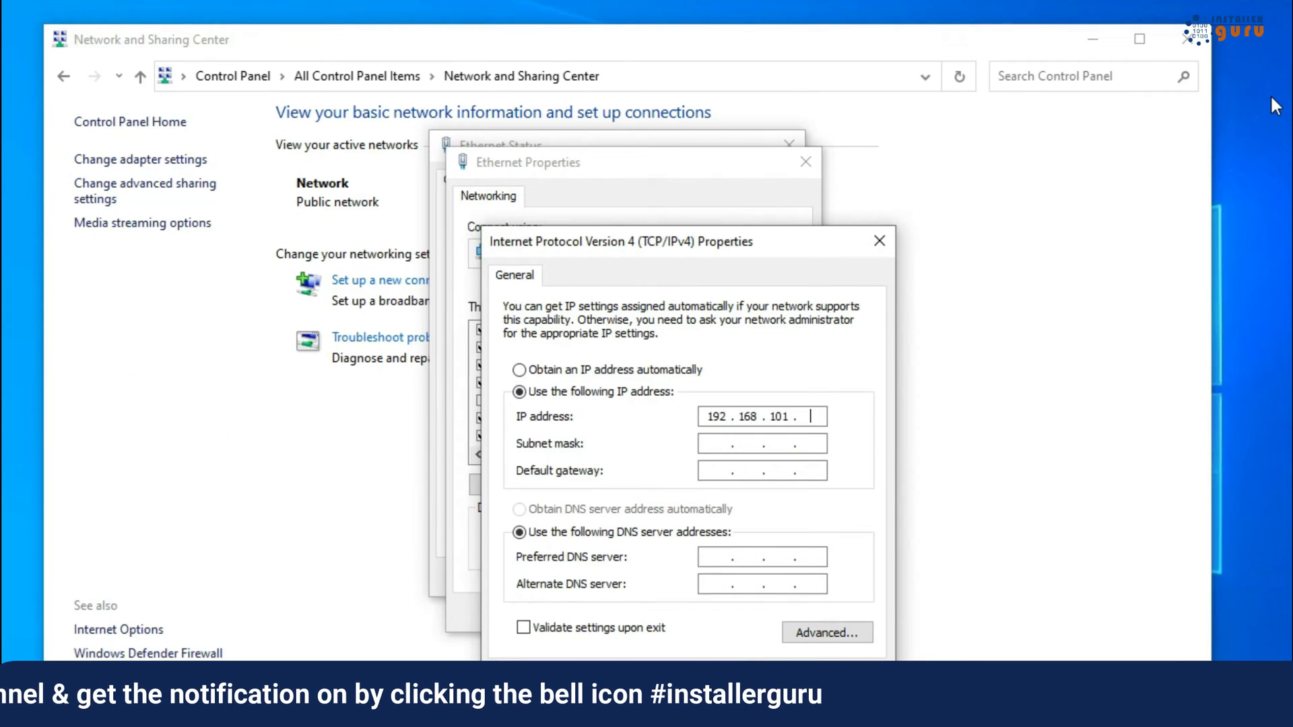
# Enter 8.8.8.8 as the preferred DNS server in IPv4 Properties
pyautogui.write('8.8.8.8')
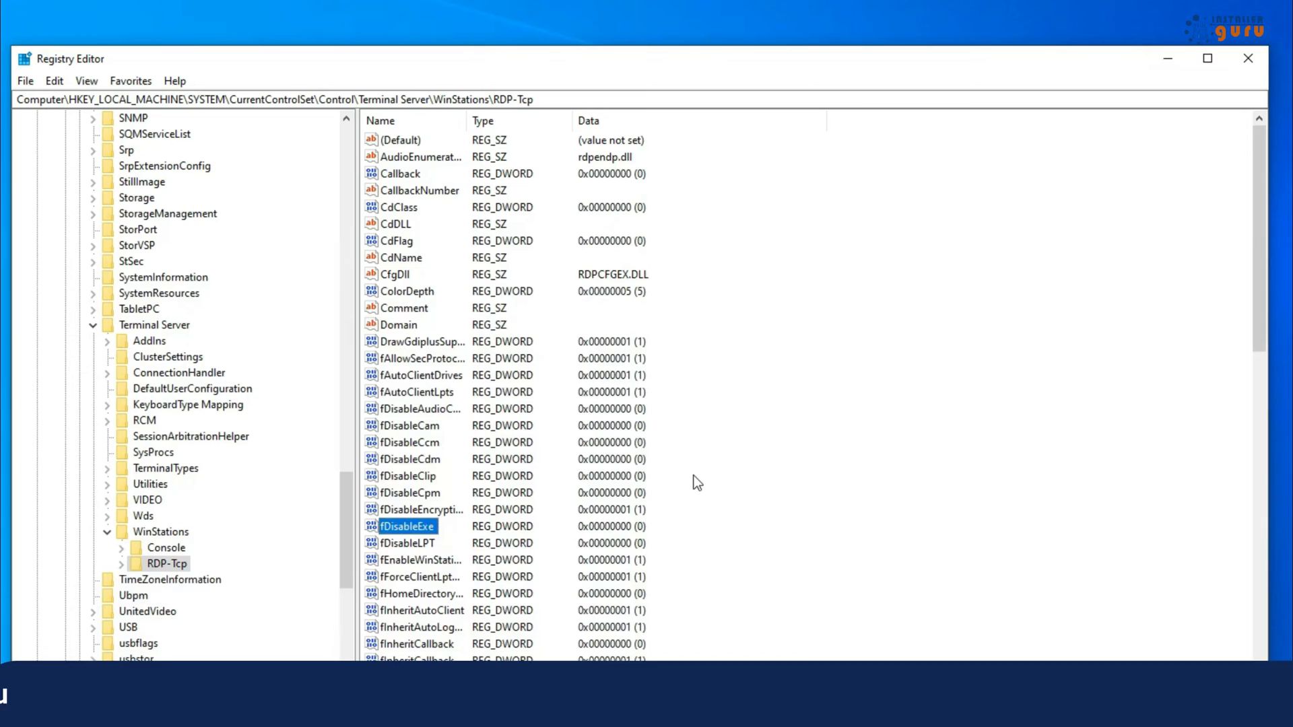
# Inspect an RDP-Tcp registry value, then scroll to the RDPWrap GitHub file list
pyautogui.doubleClick(408, 475)
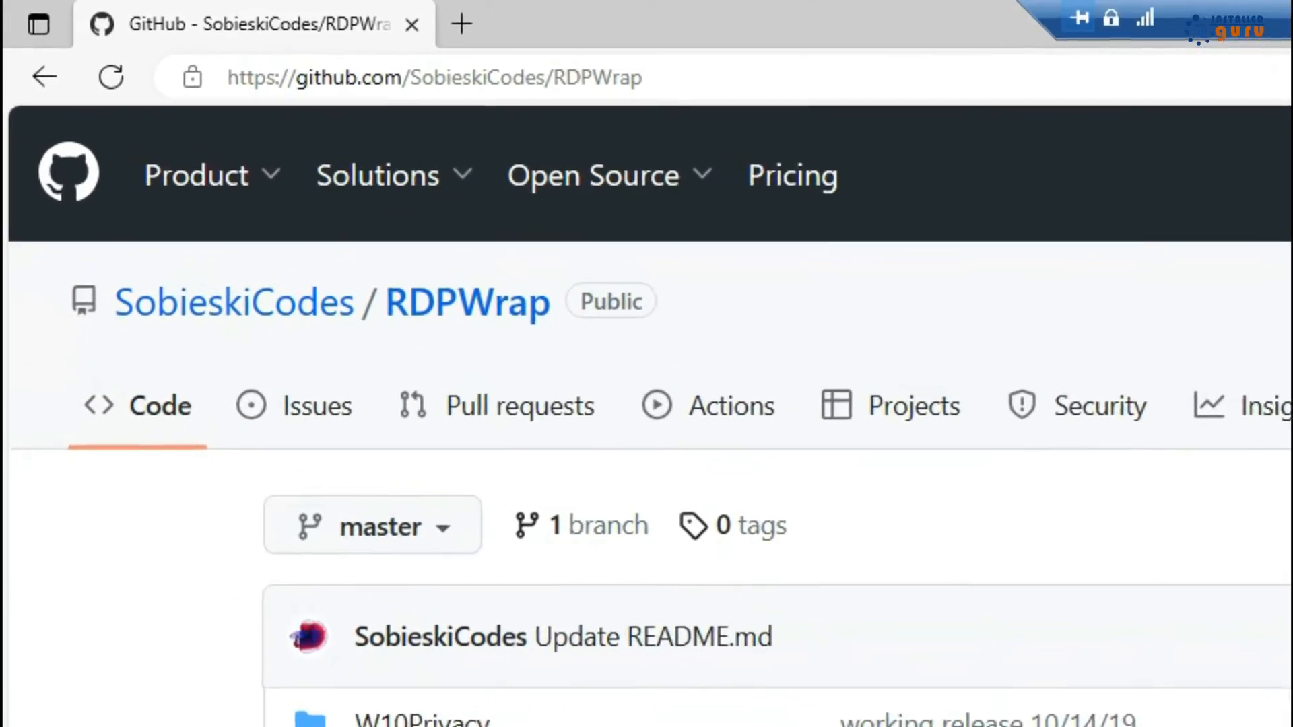
pyautogui.scroll(-3)
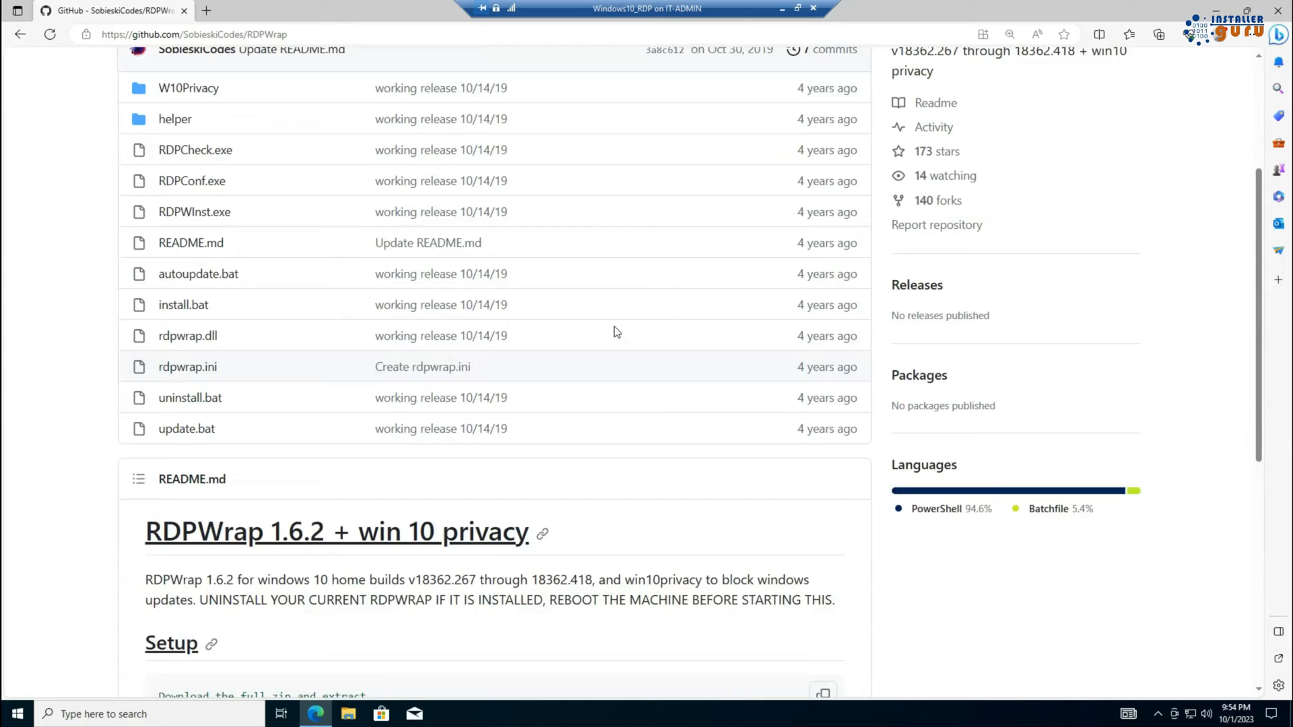
# Extract RDPWrap-master.zip and run install.bat with administrator approval
pyautogui.rightClick(397, 266)
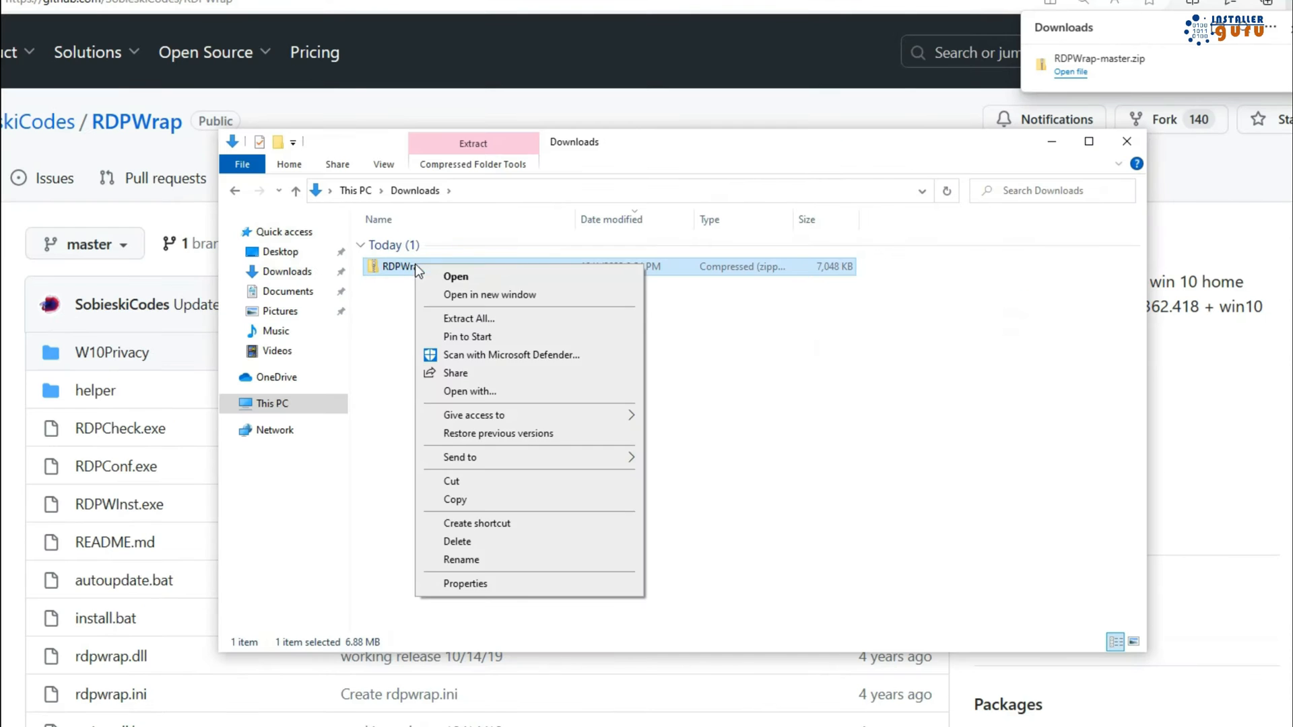
pyautogui.click(469, 319)
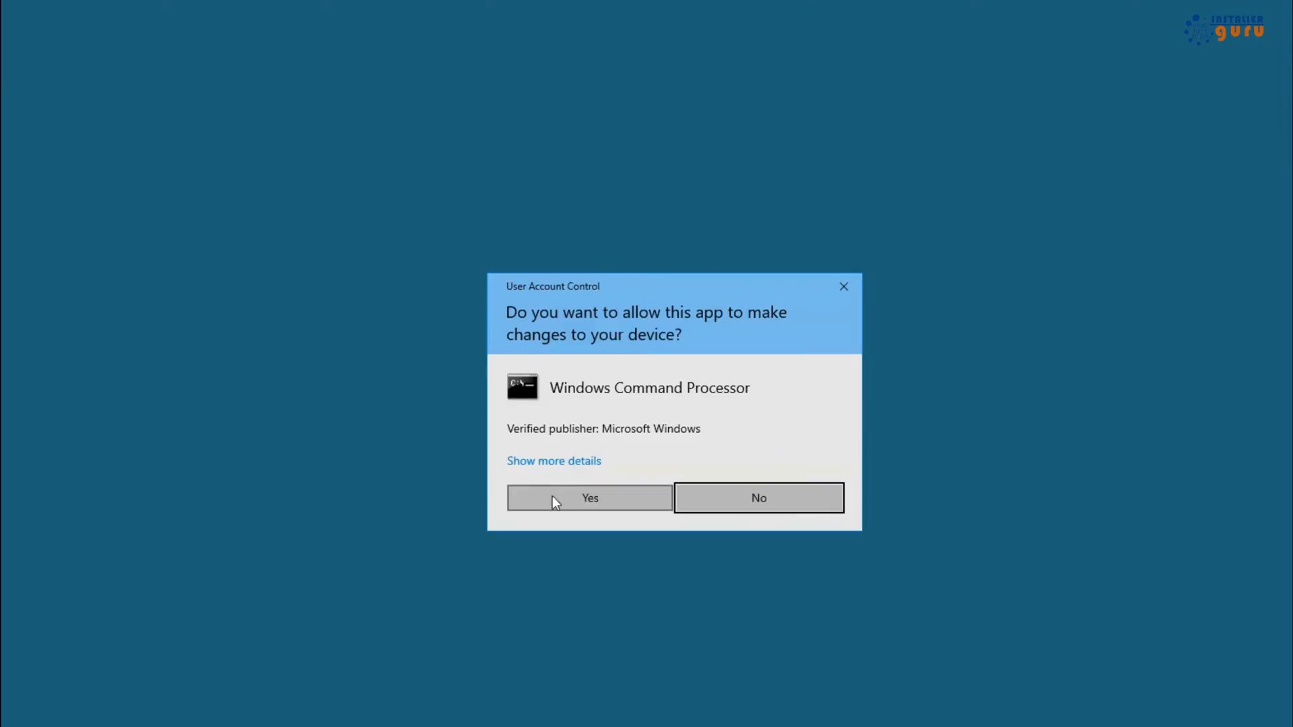
pyautogui.click(589, 497)
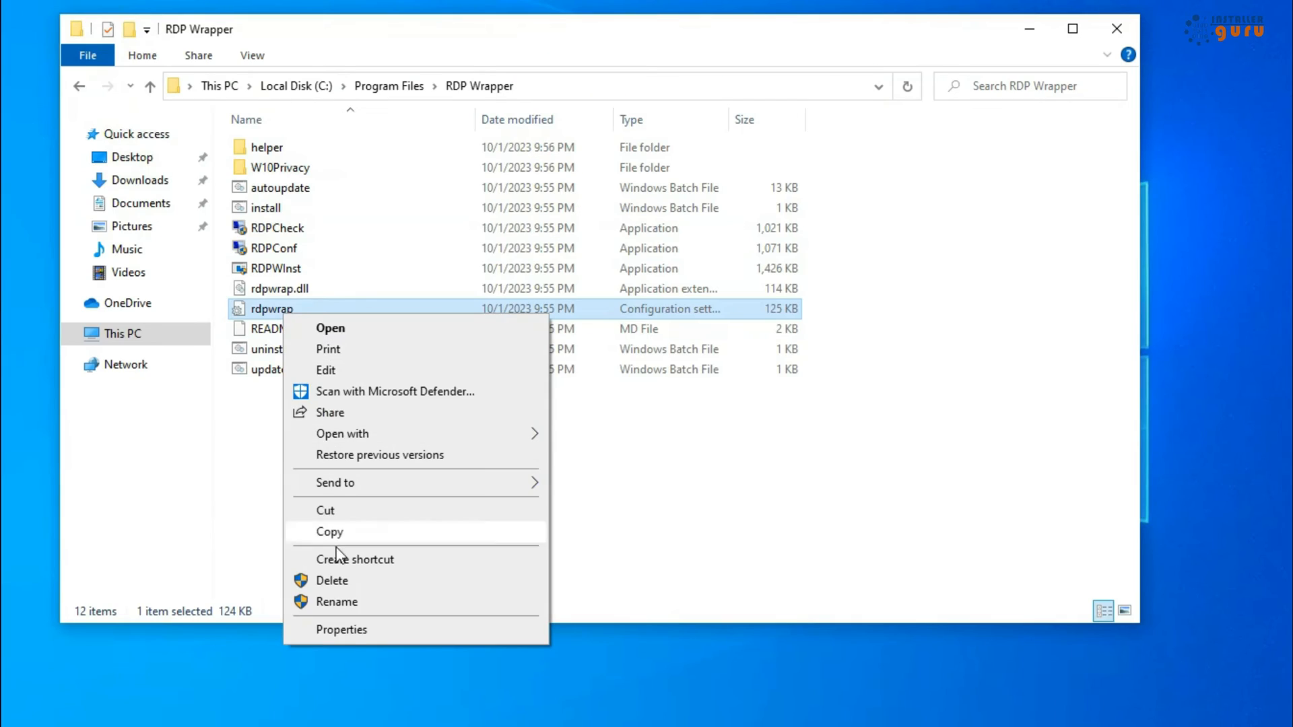
# Copy rdpwrap.ini and replace it in C:\Program Files\RDP Wrapper with the updated version
pyautogui.click(341, 629)
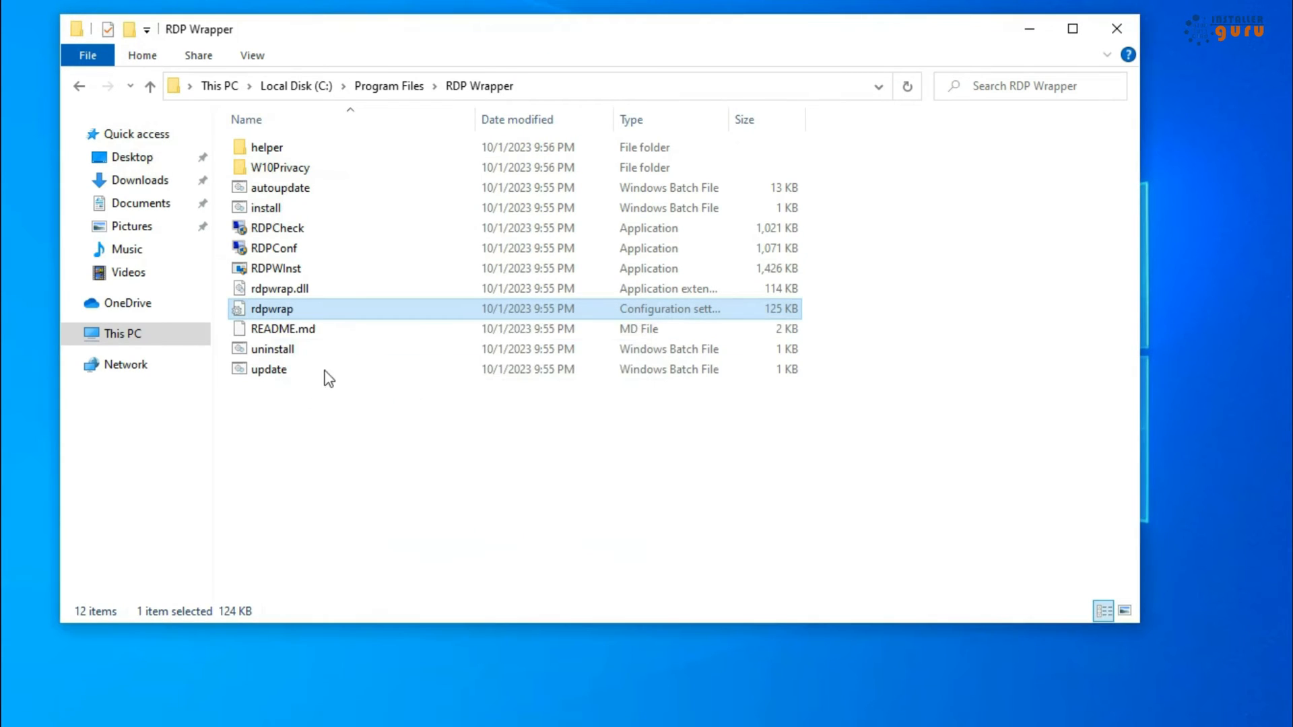
pyautogui.doubleClick(270, 309)
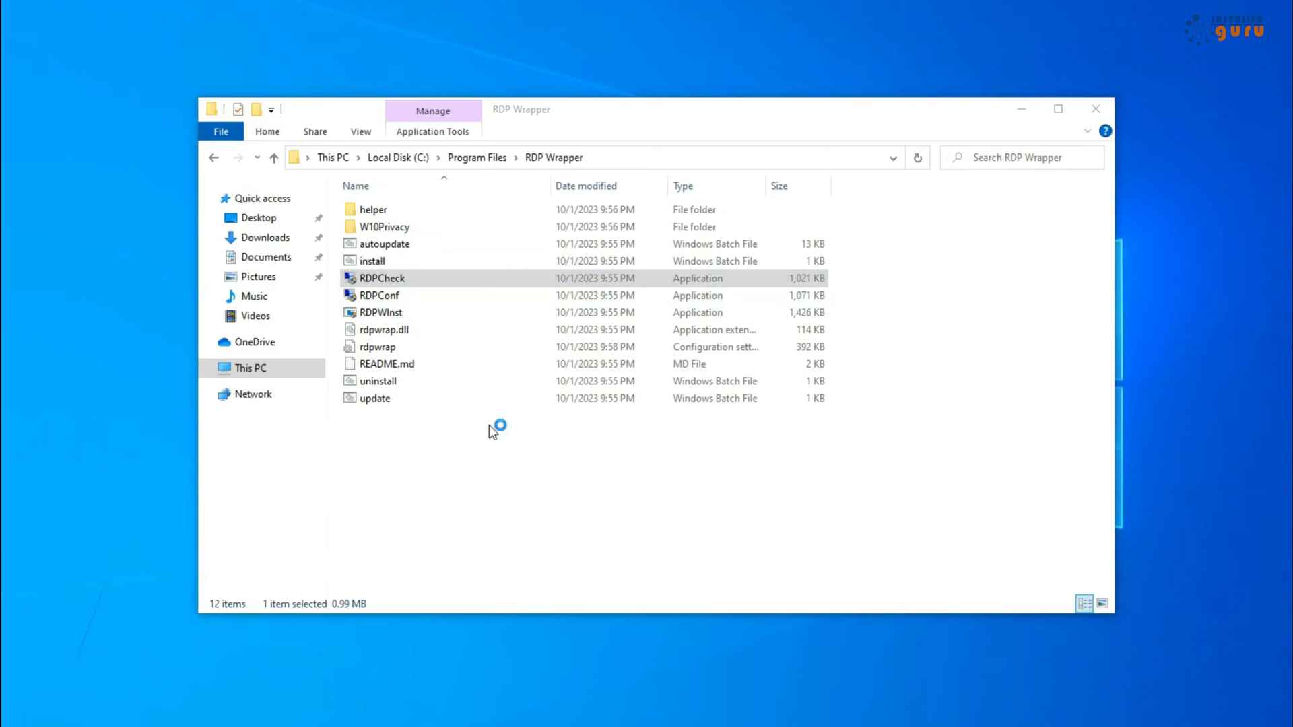
# Launch RDPCheck and approve its administrator prompt
pyautogui.doubleClick(381, 278)
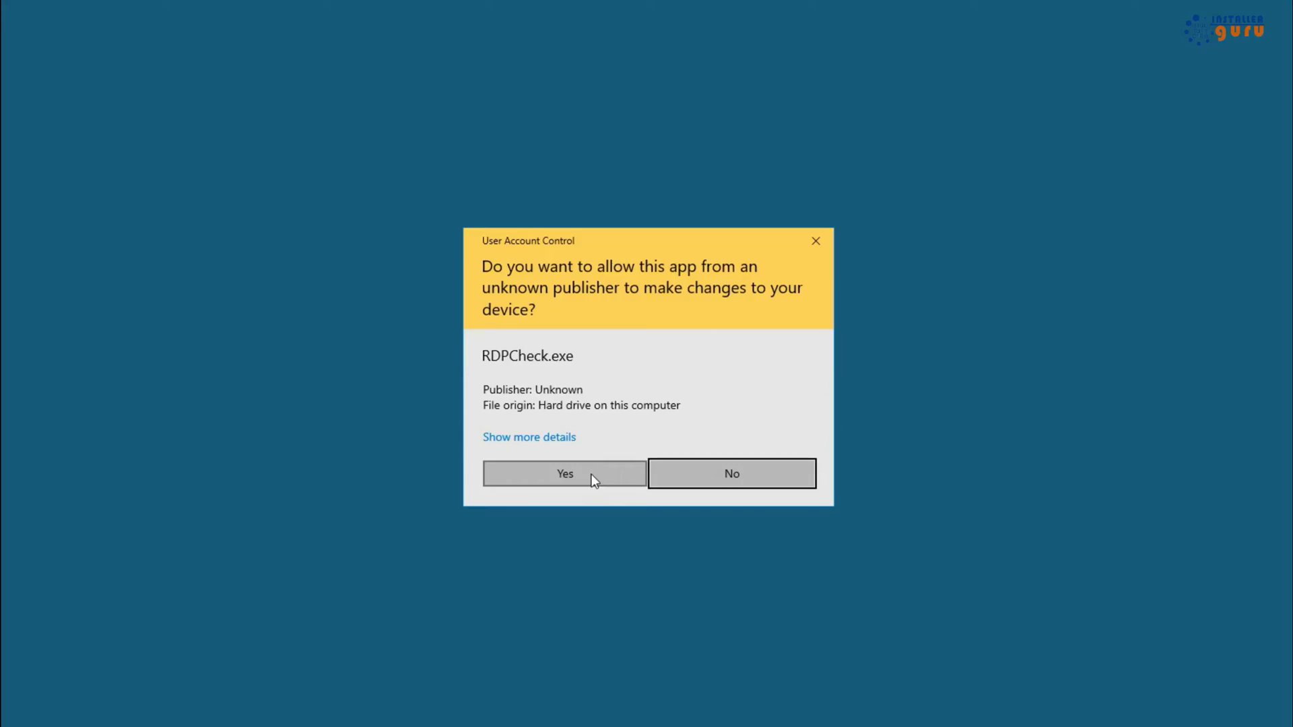
pyautogui.click(564, 474)
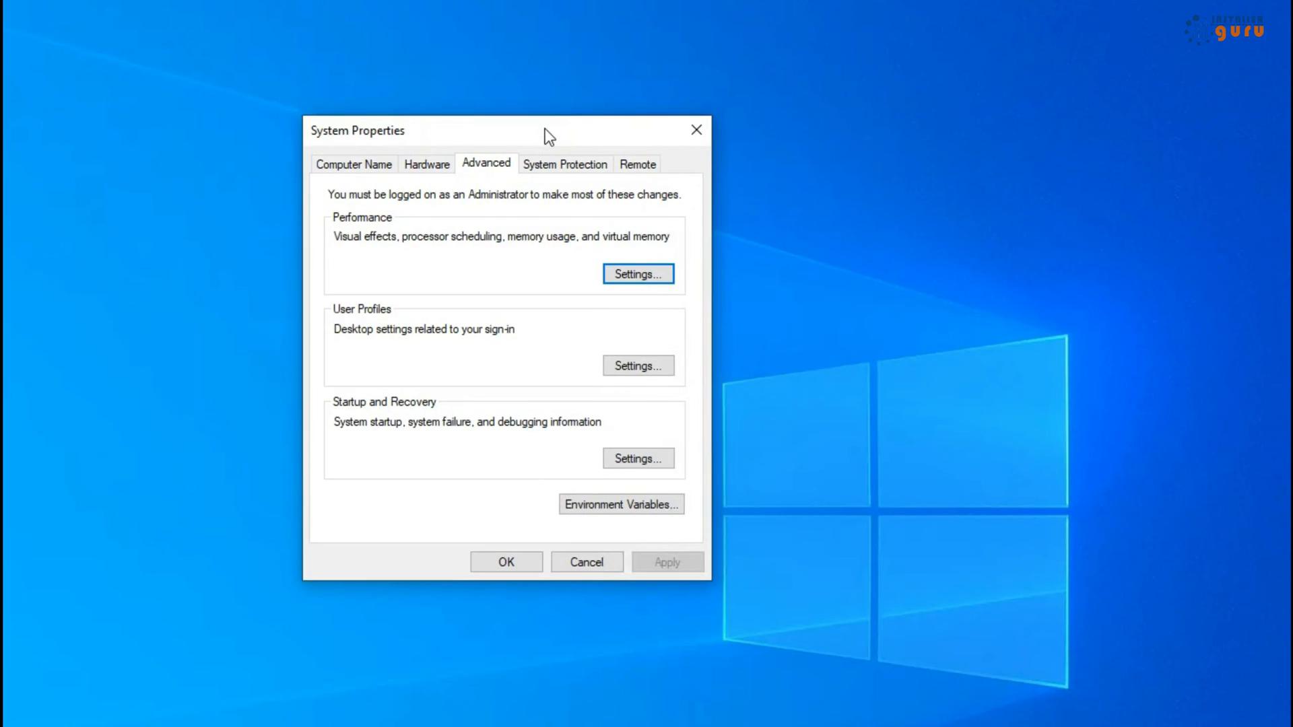
# Allow remote connections and list local user accounts for remote access
pyautogui.click(637, 164)
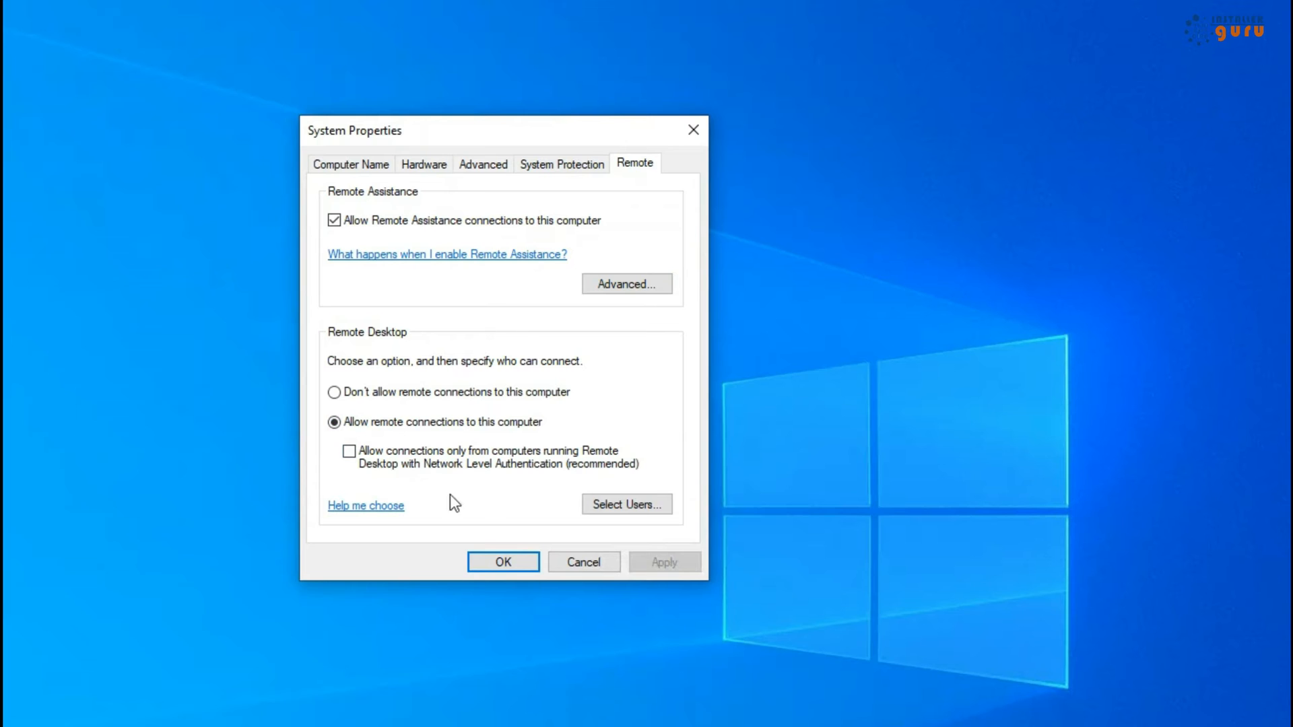
pyautogui.click(626, 504)
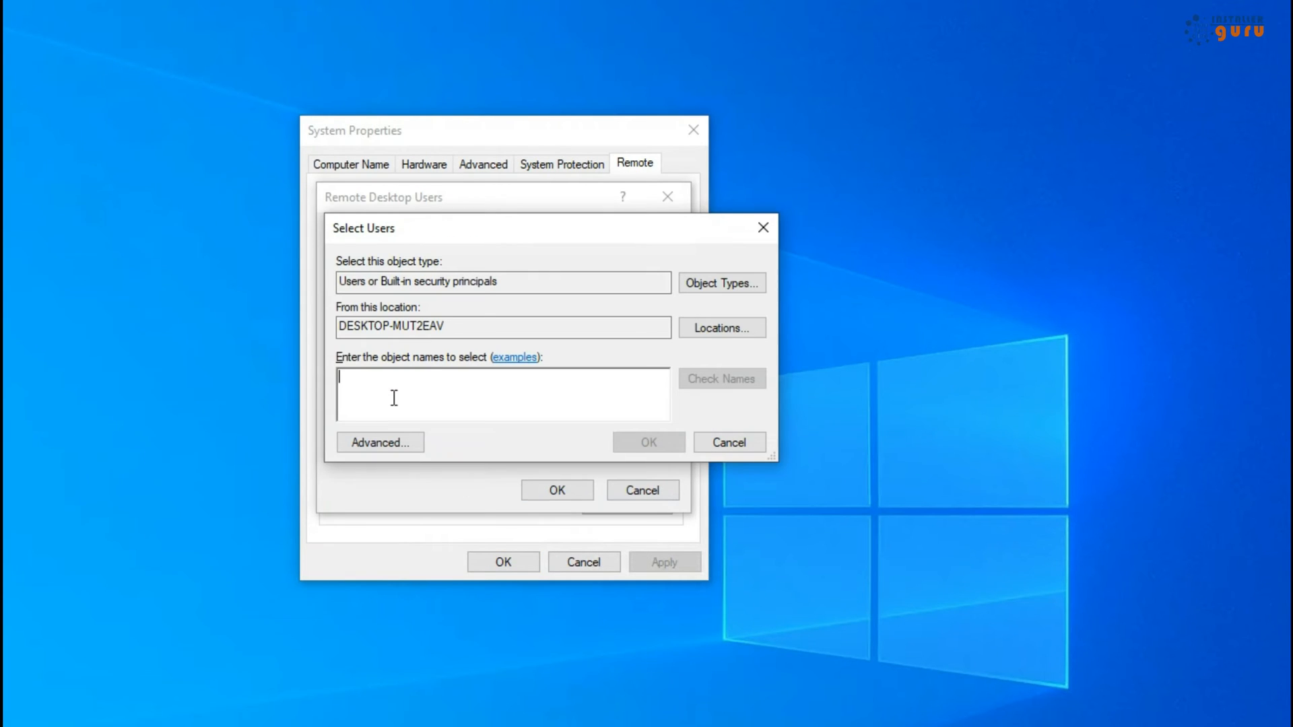
pyautogui.click(379, 442)
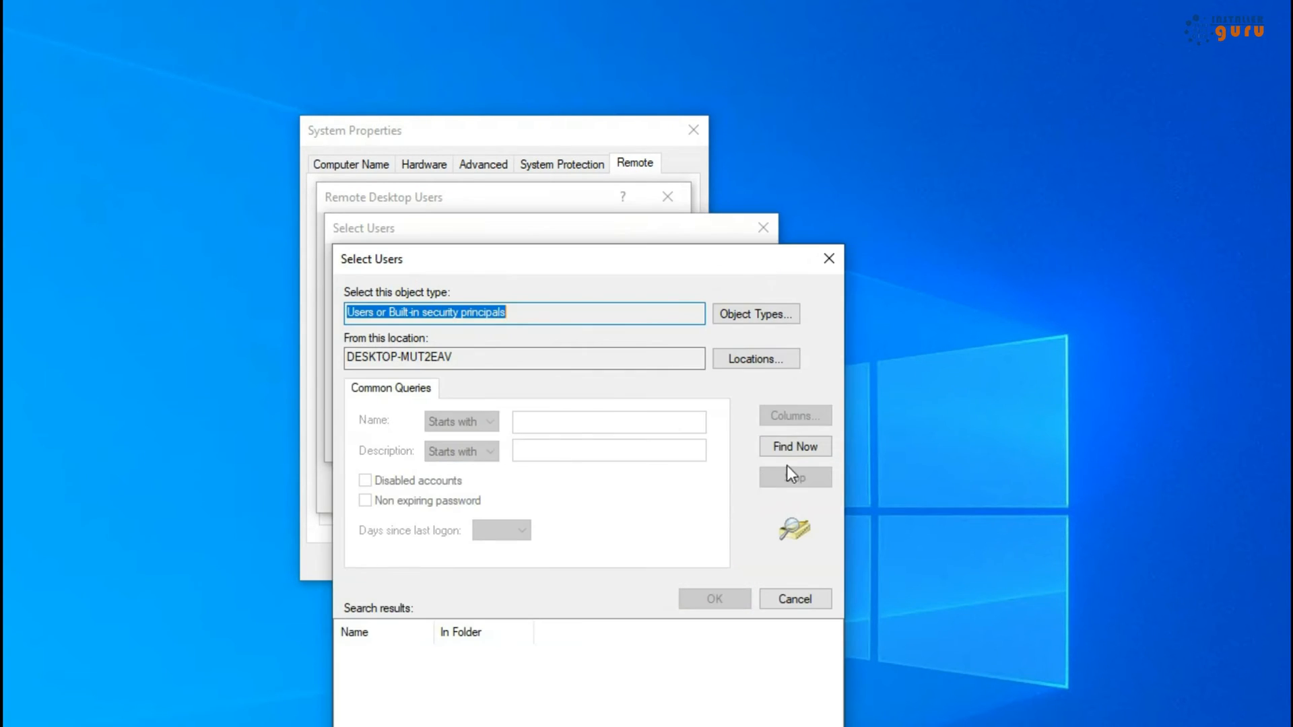
pyautogui.click(795, 447)
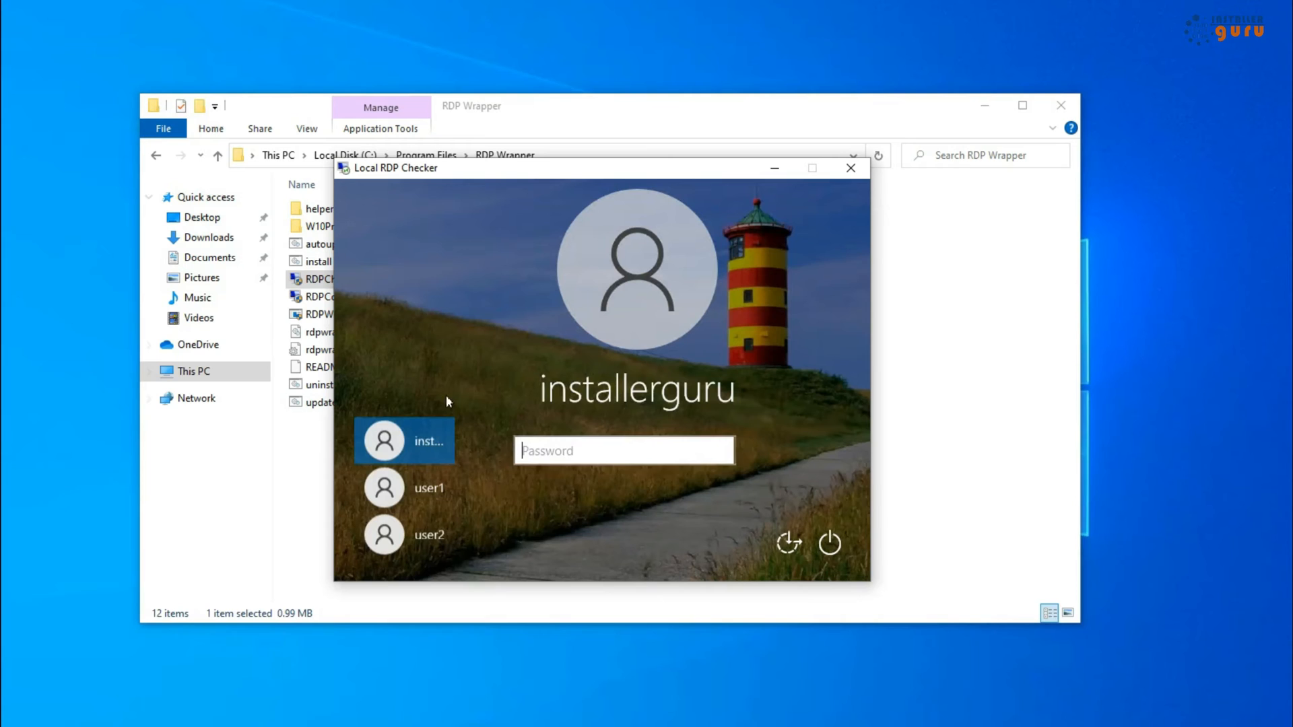
# Close RDPCheck after seeing the sign-in screen with user1 and user2
pyautogui.click(429, 488)
pyautogui.write('gpedit.')
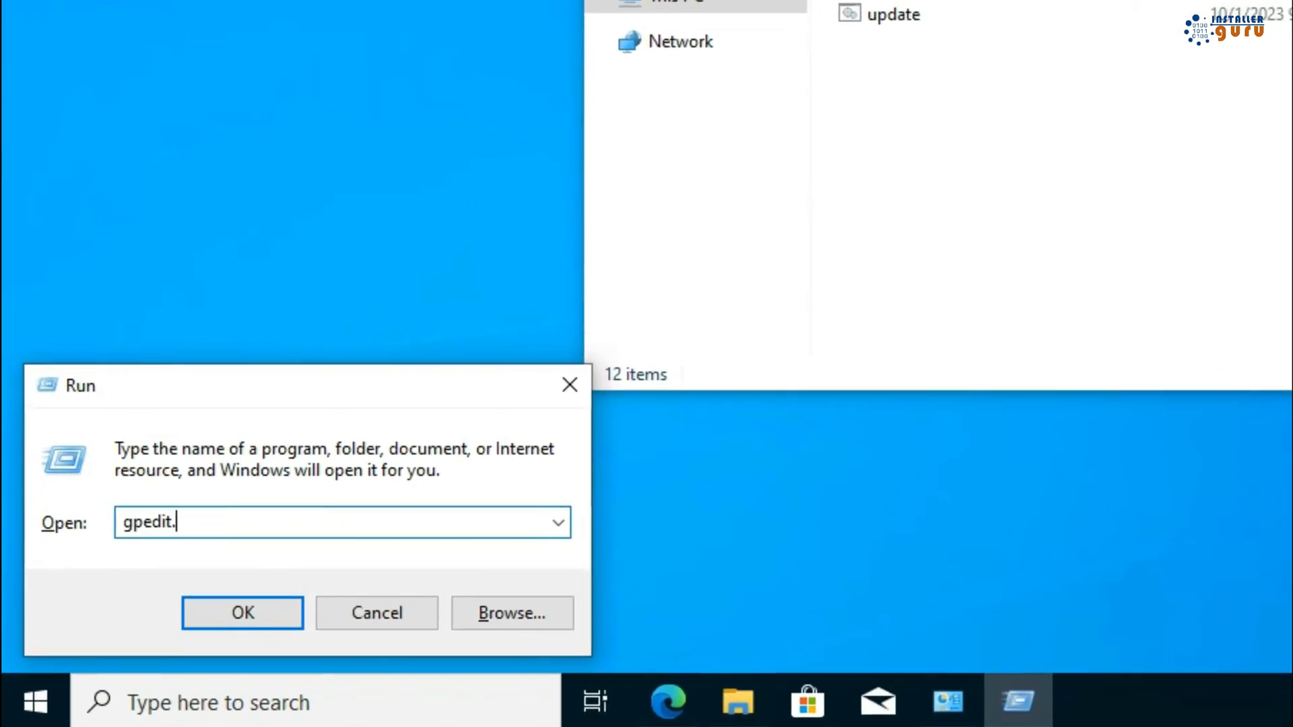
# Enable the Limit number of connections policy under Remote Desktop Session Host > Connections
pyautogui.click(243, 612)
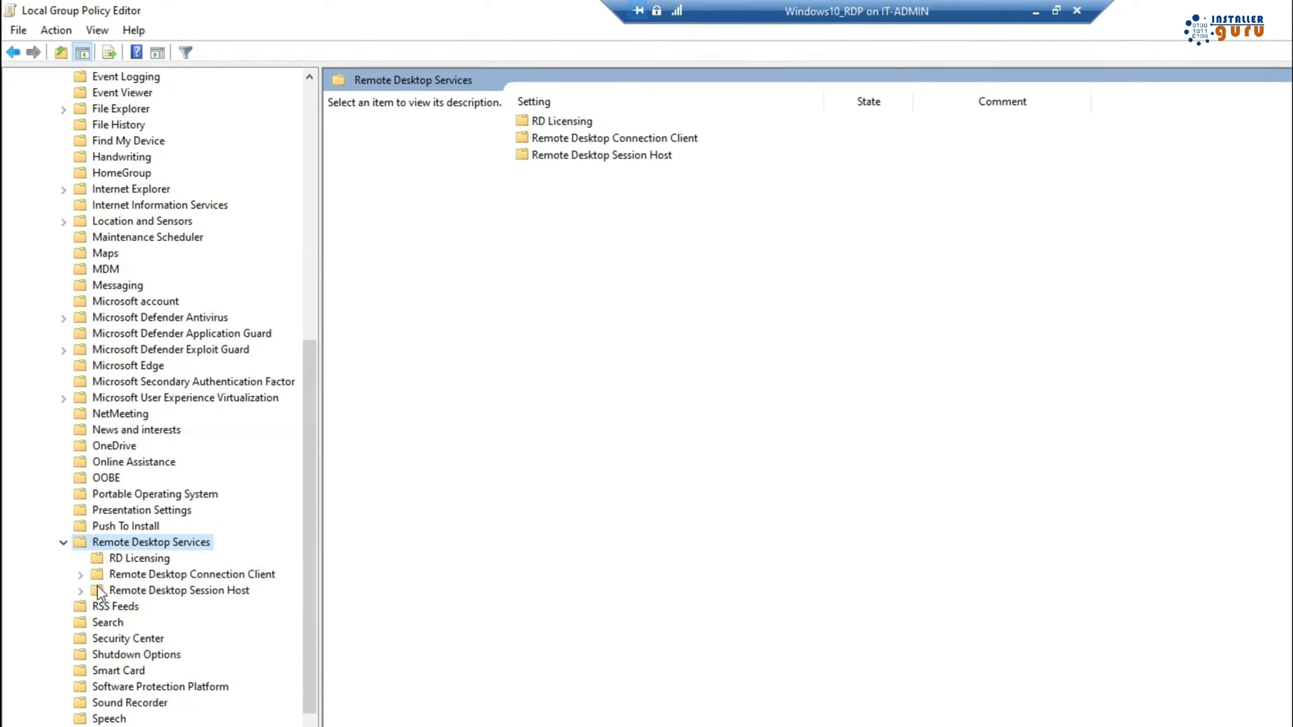
pyautogui.click(79, 590)
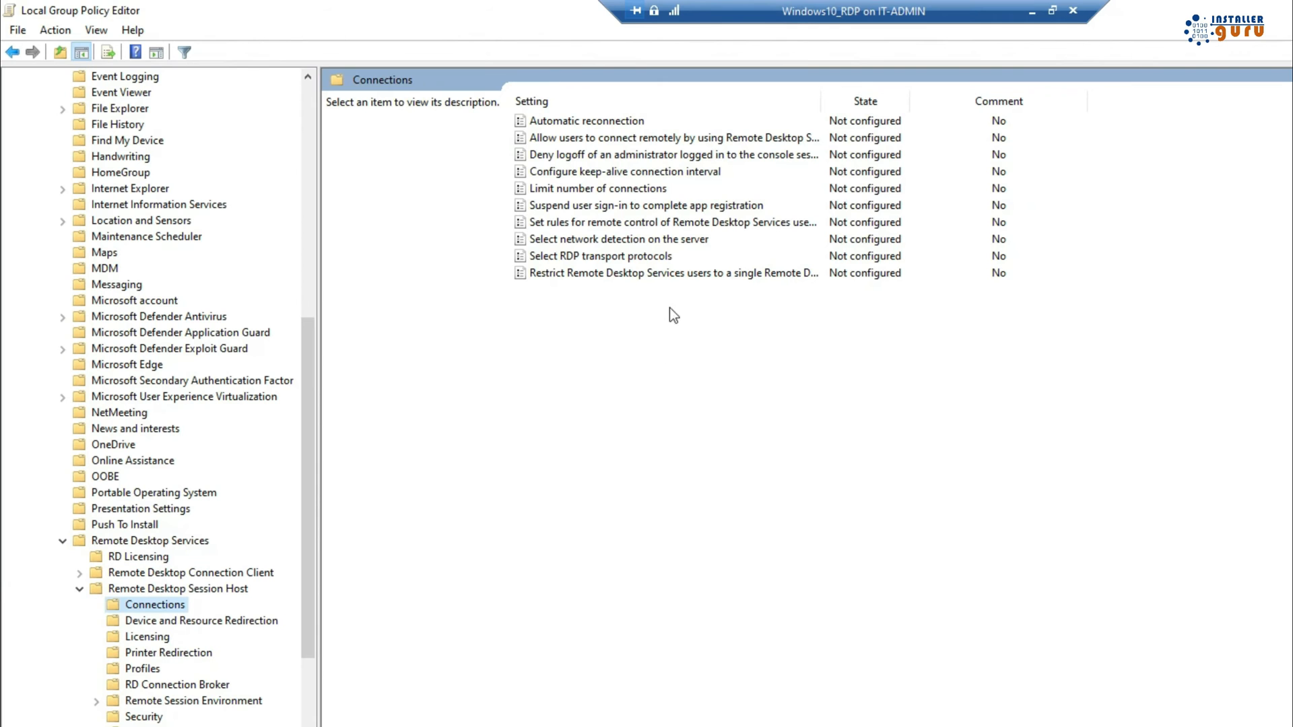
pyautogui.doubleClick(596, 188)
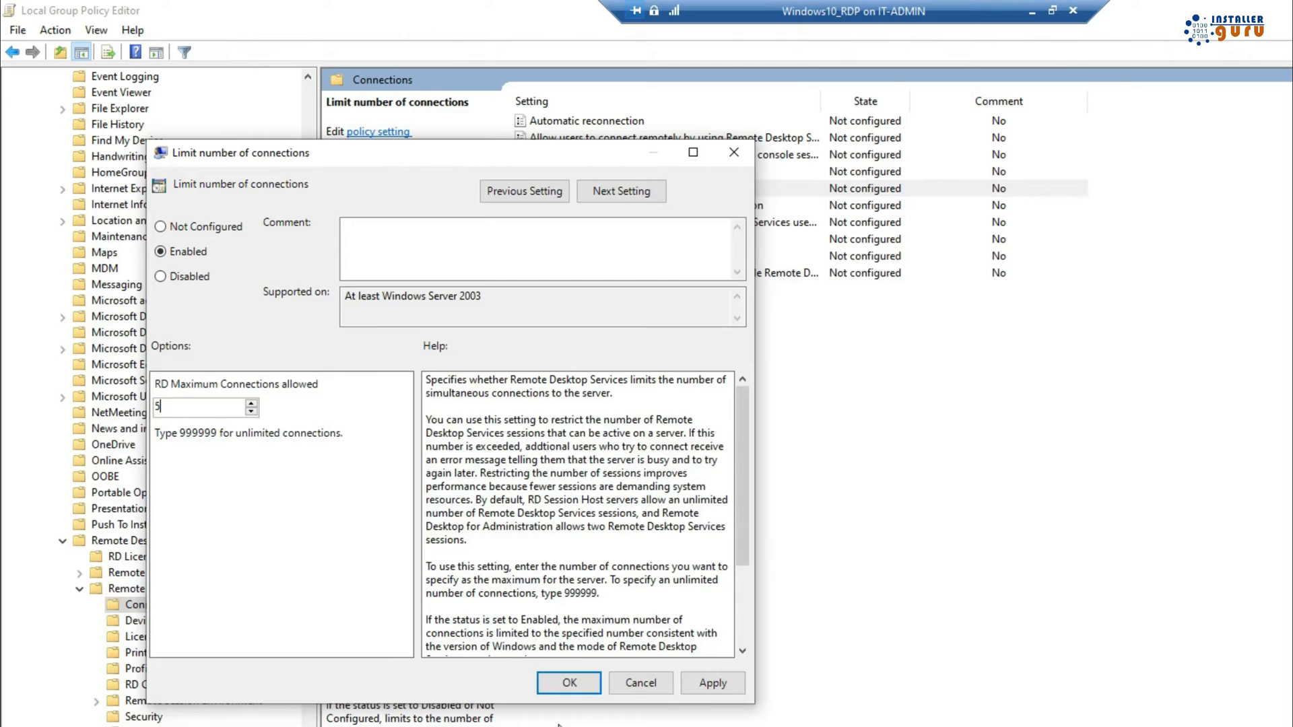
pyautogui.click(567, 682)
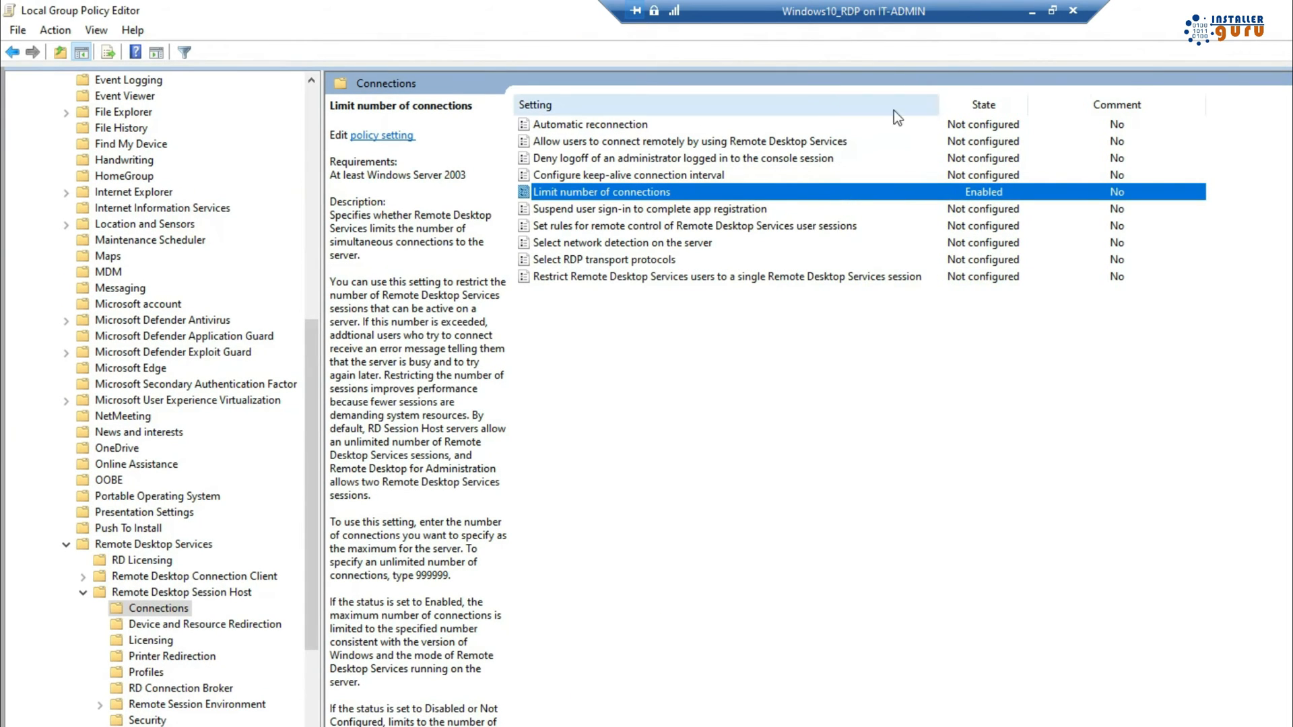
pyautogui.click(725, 277)
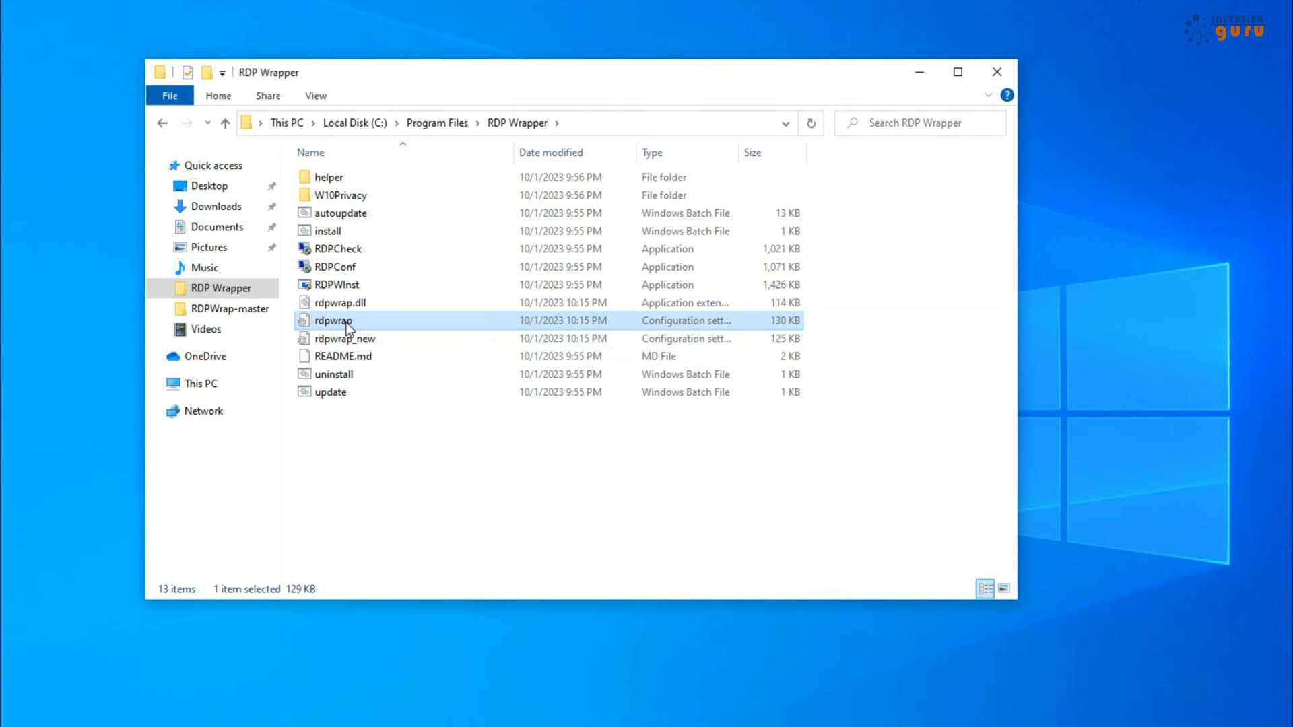
# Open rdpwrap in the RDP Wrapper folder and view its properties (129 KB, 10:15 PM)
pyautogui.doubleClick(334, 267)
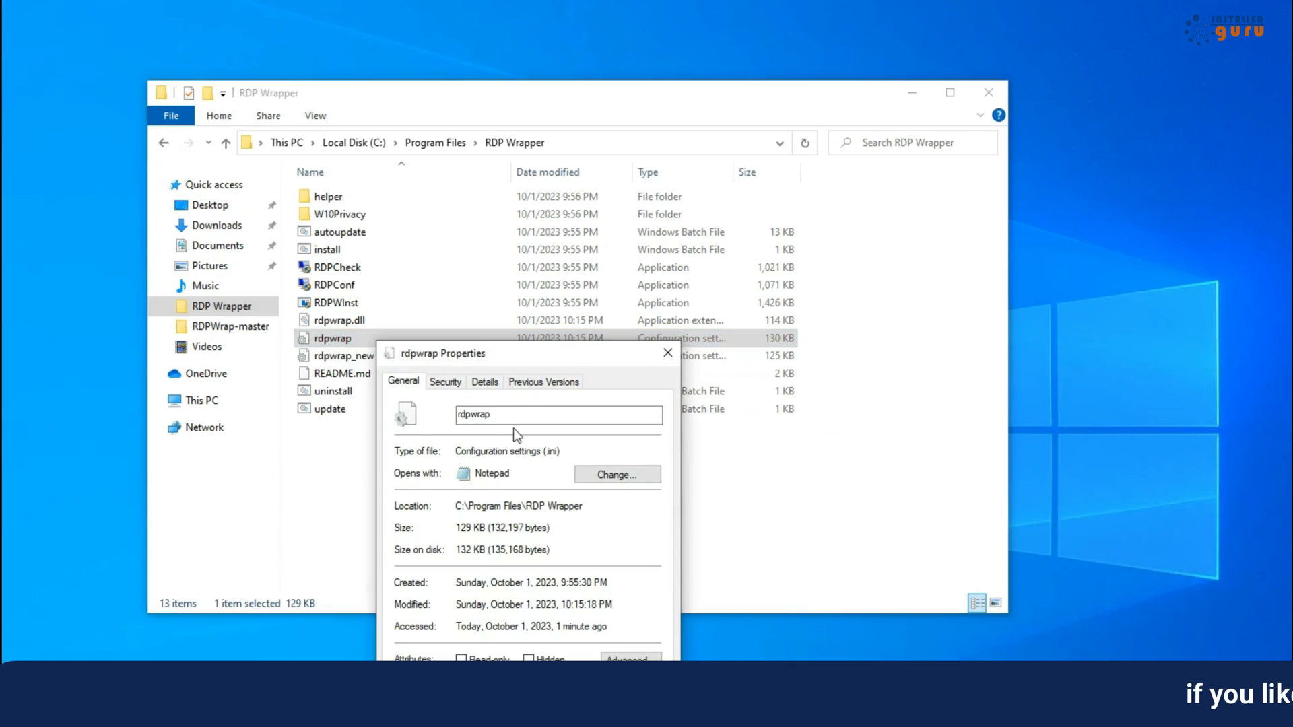
pyautogui.click(445, 382)
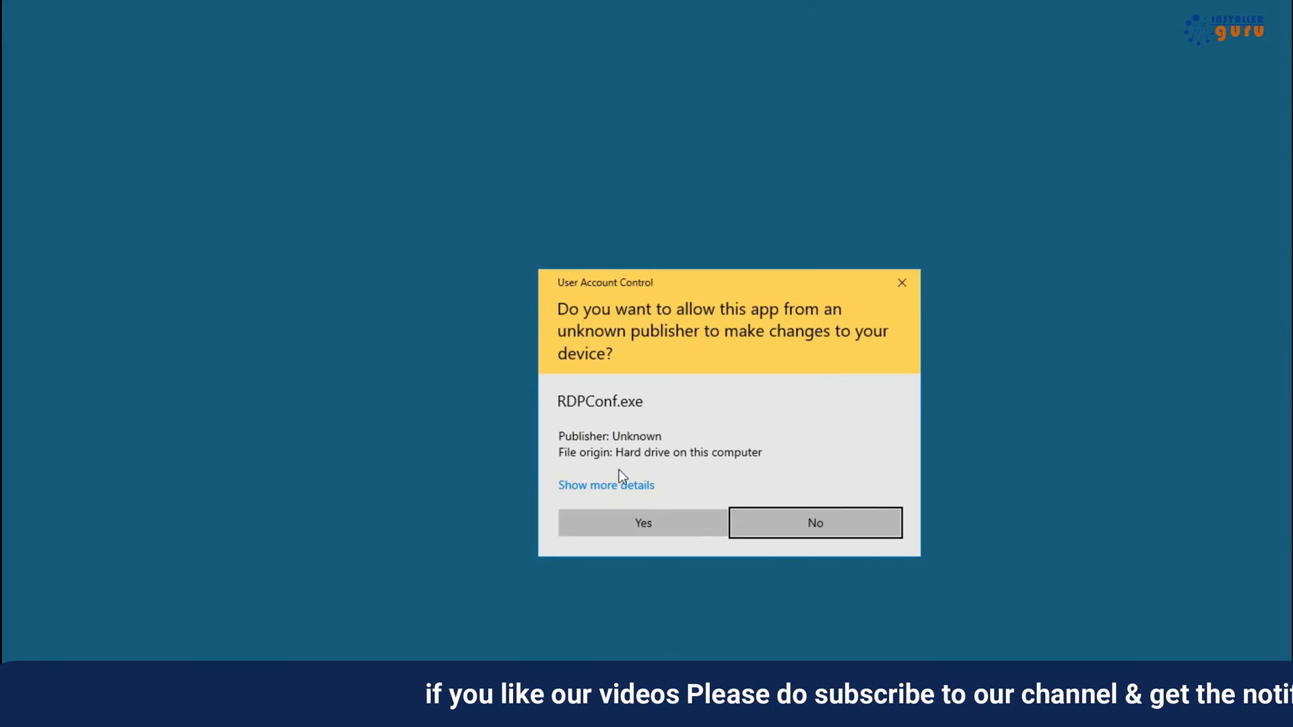
# Approve the RDPConf.exe User Account Control prompt to grant administrator rights
pyautogui.click(643, 523)
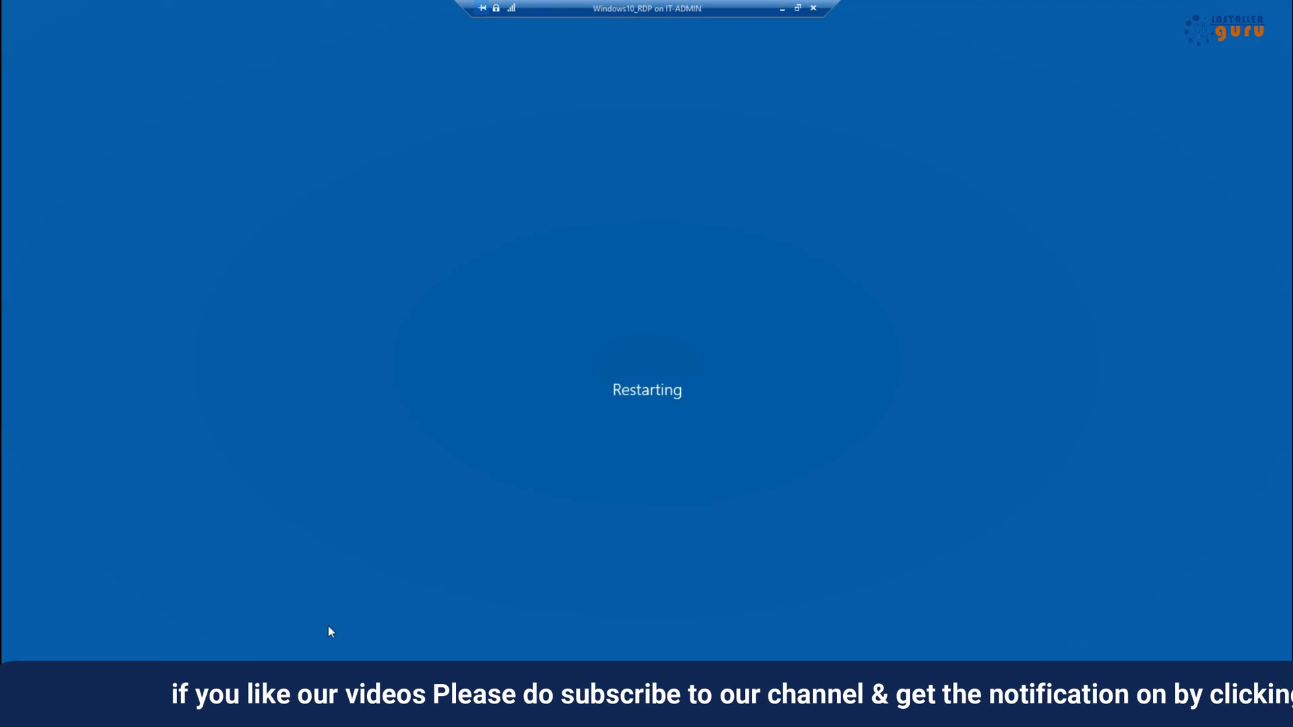